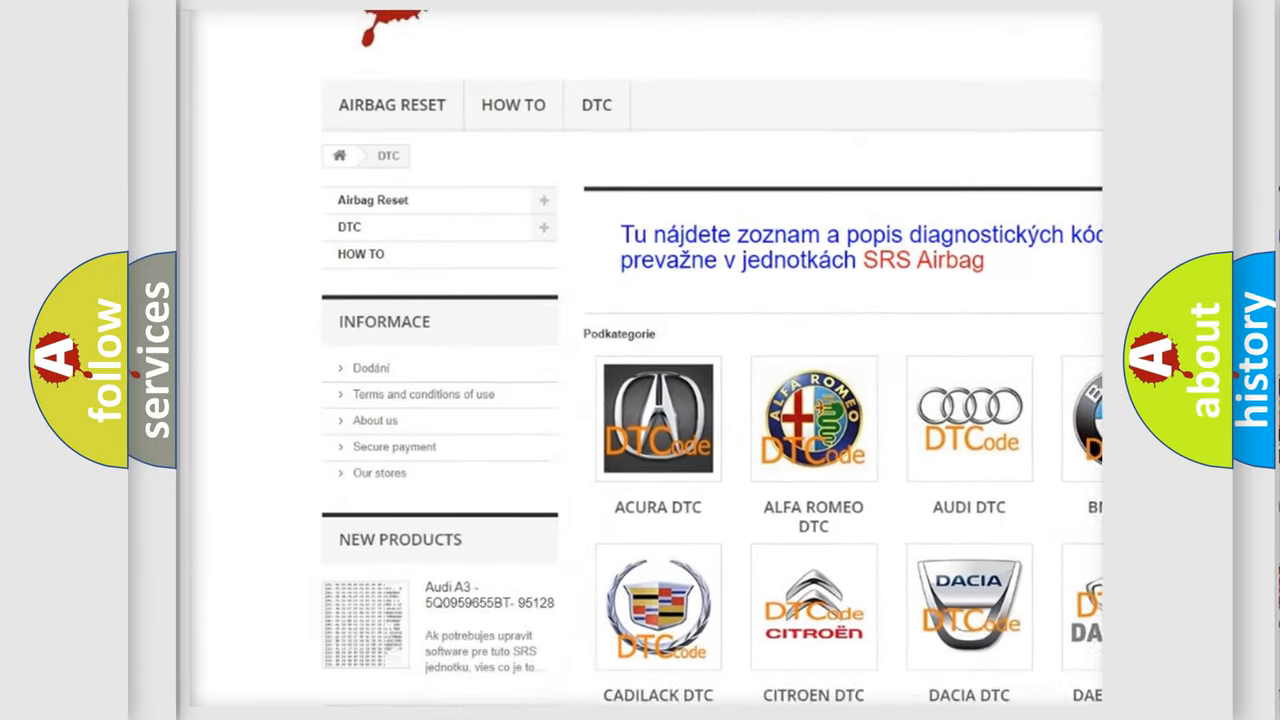
pyautogui.scroll(-3)
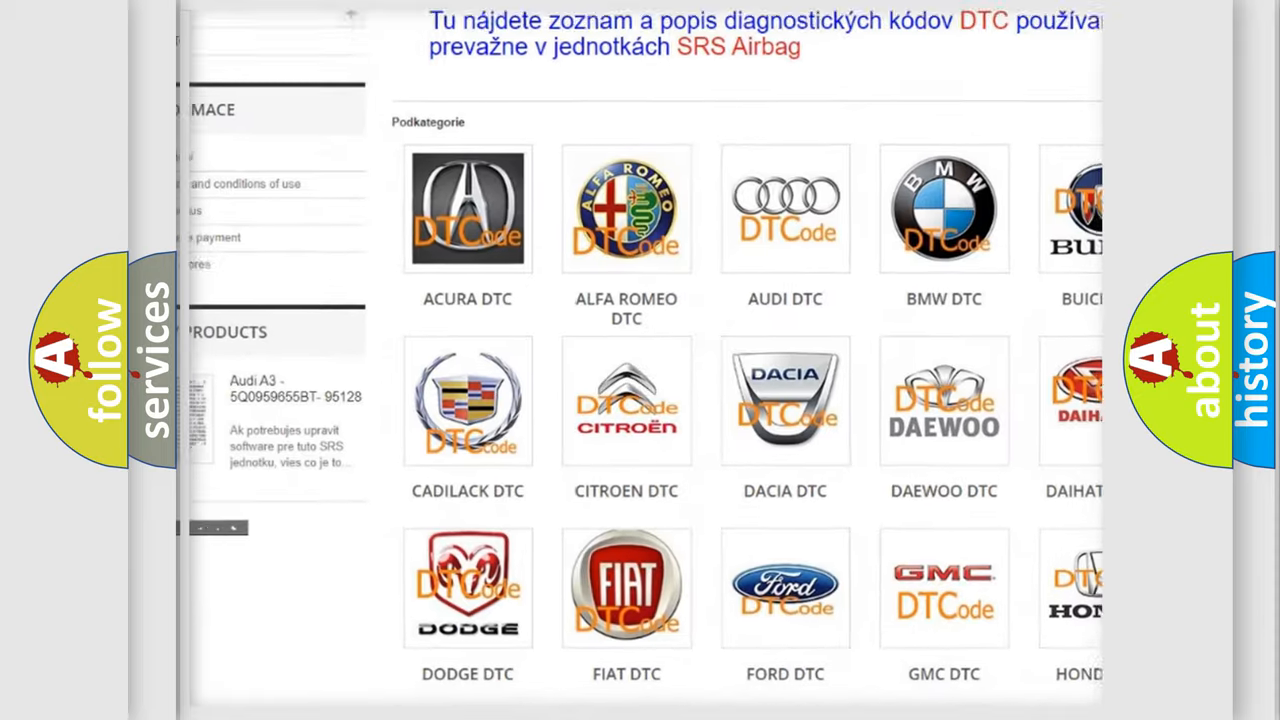